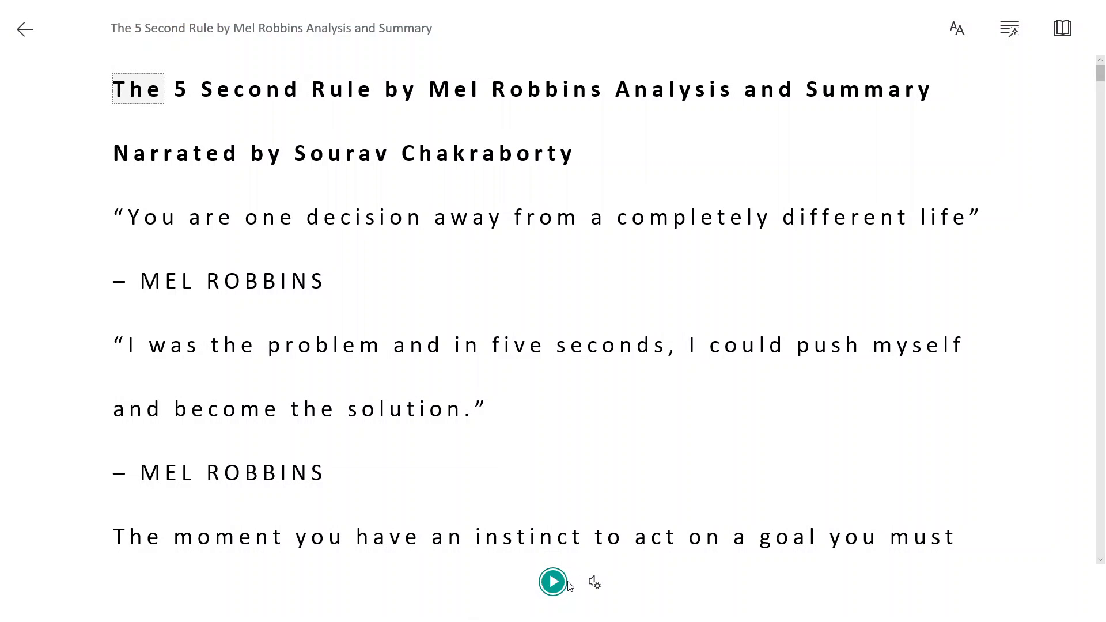
# Step: Start Read Aloud narration of the 5 Second Rule summary from its title
pyautogui.click(553, 581)
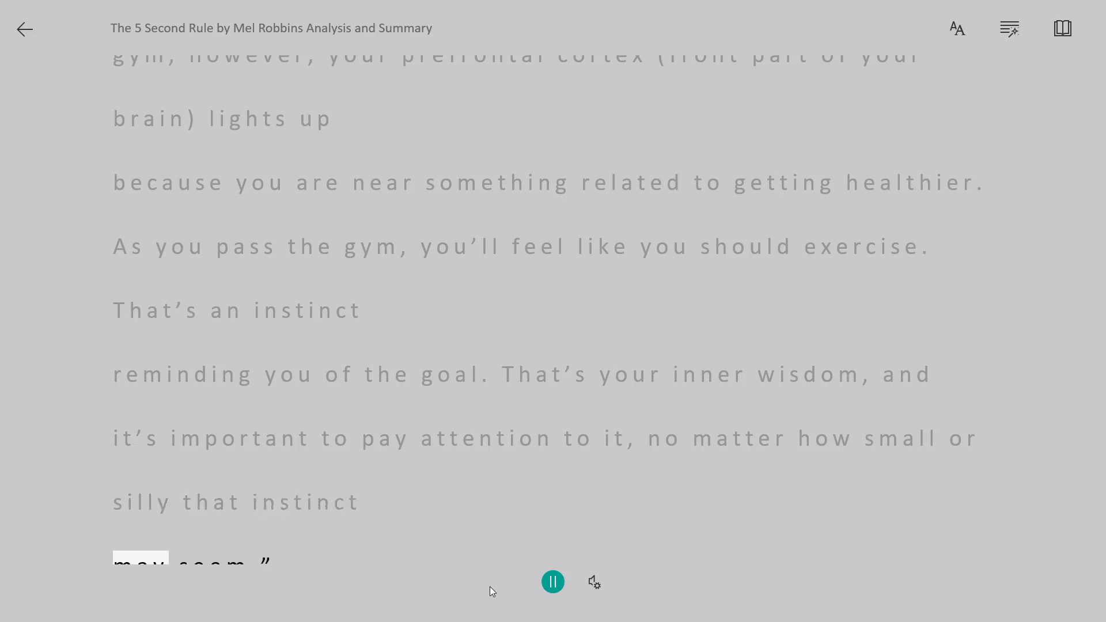
# Step: Scroll down so narration reaches the MEL ROBBINS attribution line
pyautogui.scroll(-3)
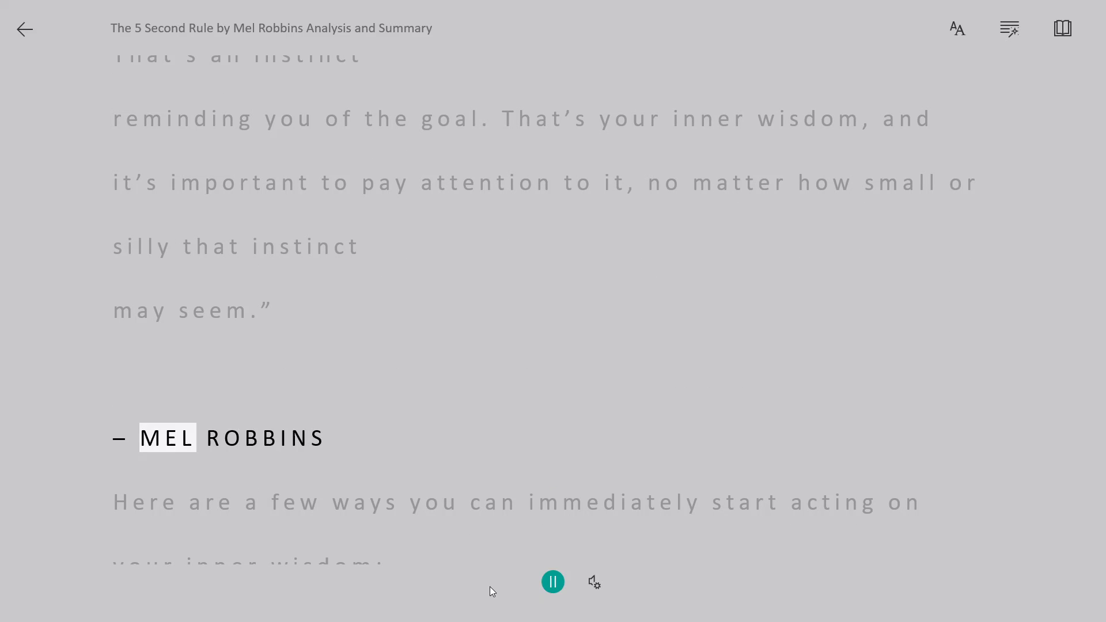